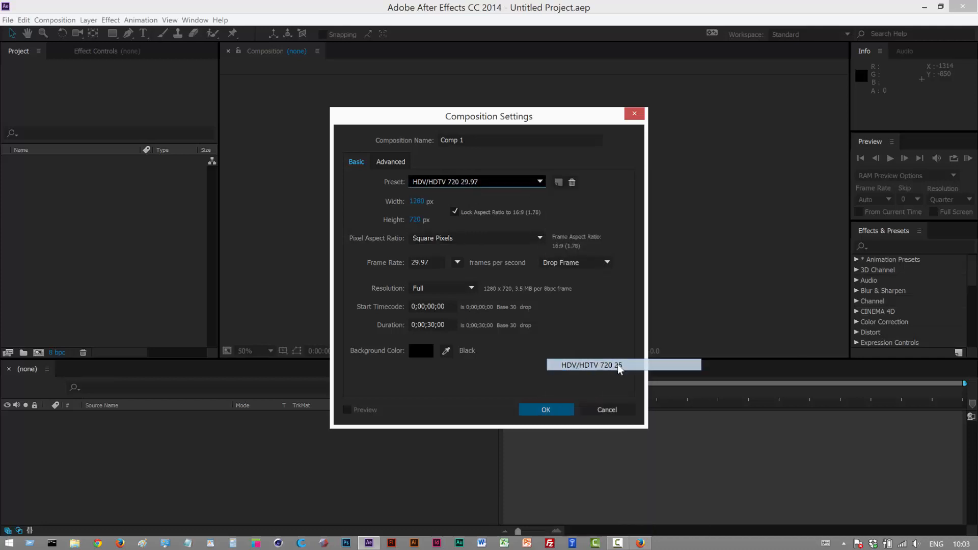
- Create Comp 1 from the HDV/HDTV 720 25 preset with a 0:00:03:00 duration
left_click(591, 364)
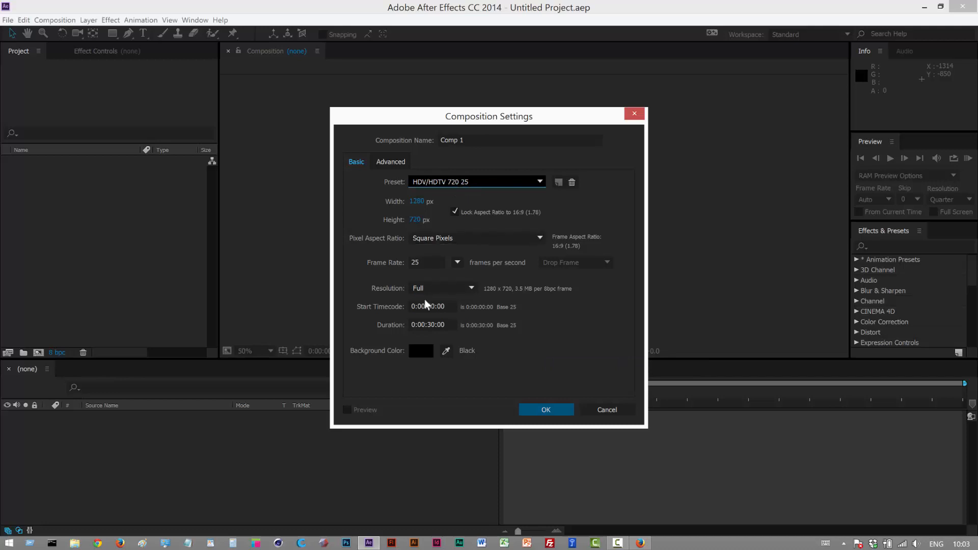
left_click(428, 325)
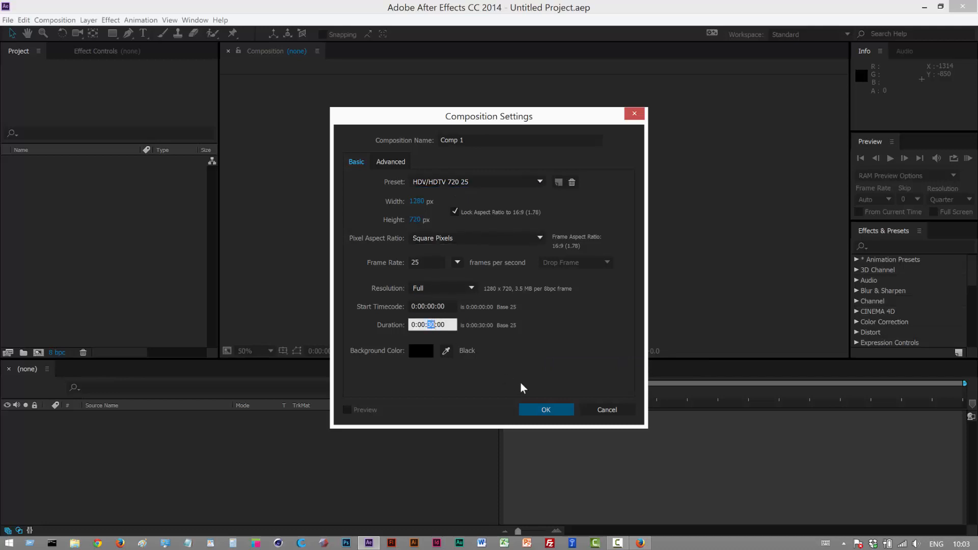
left_click(545, 410)
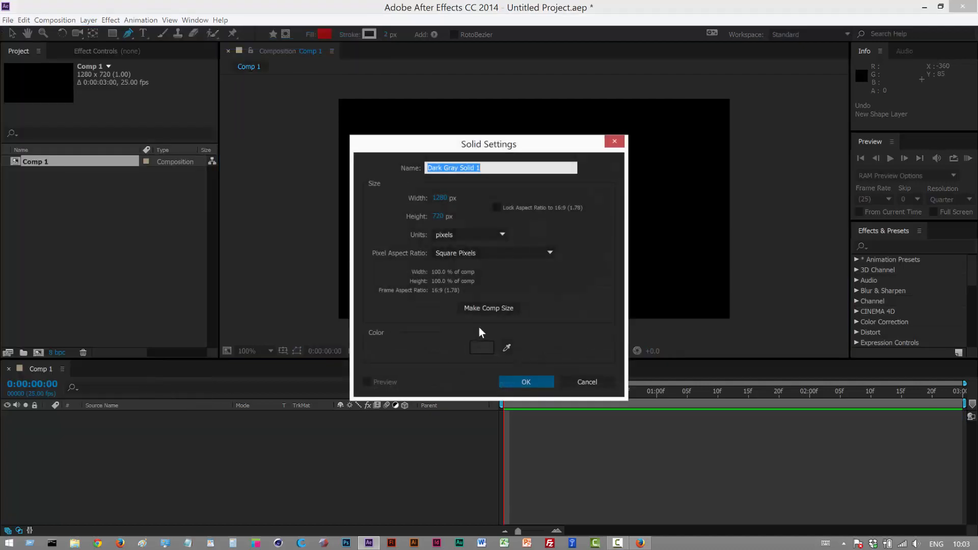
- Create Dark Gray Solid 1 and pen a long curly open mask path across it
left_click(525, 382)
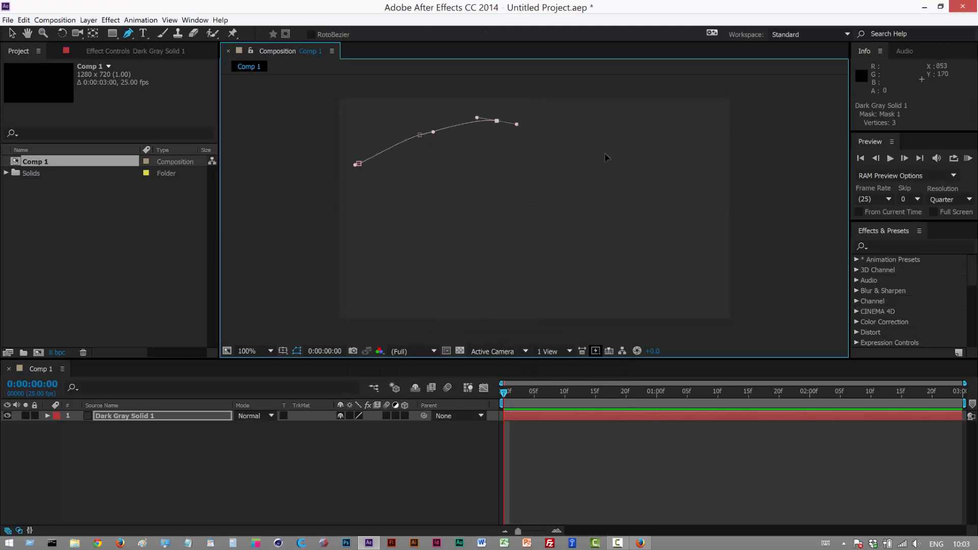
left_click(663, 286)
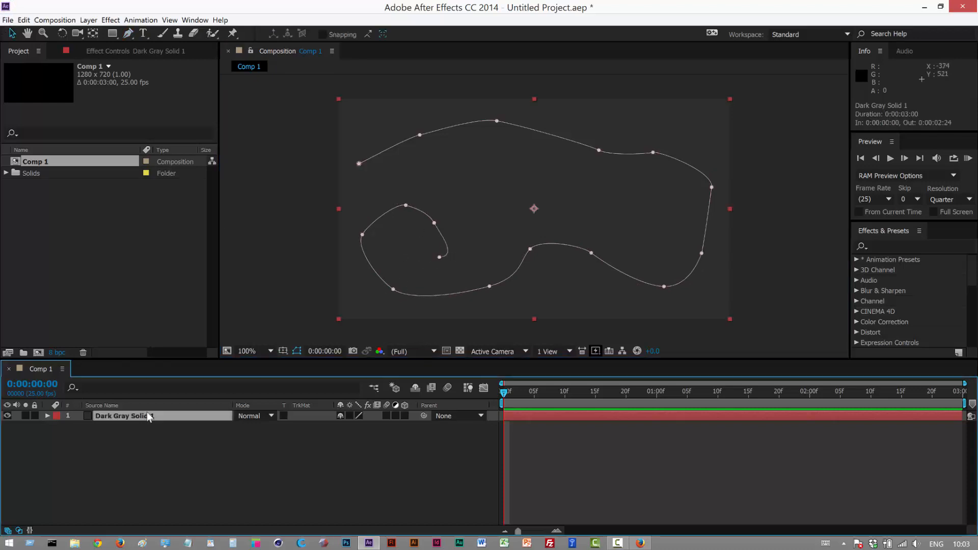
- Add Null 1 and paste the solid's Mask Path into its Position keyframes
left_click(88, 19)
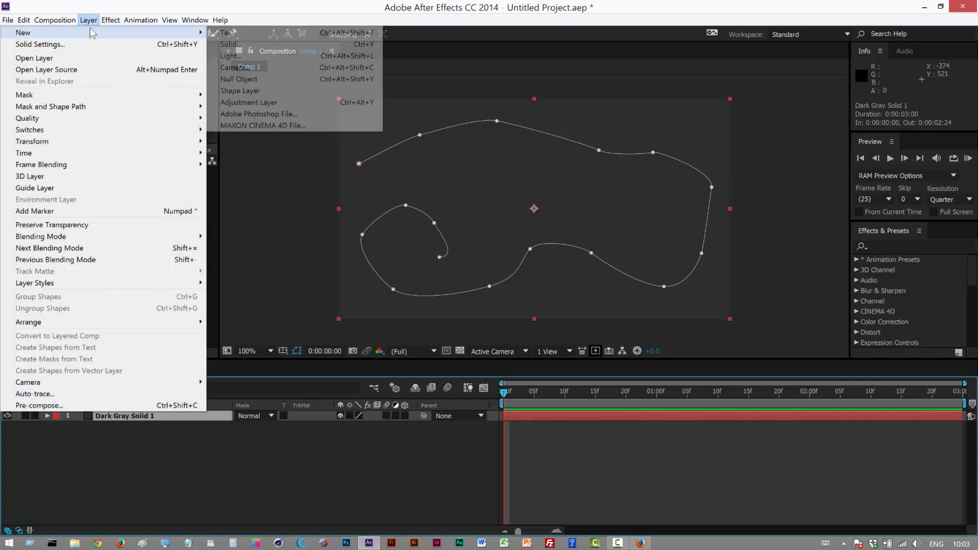
left_click(239, 79)
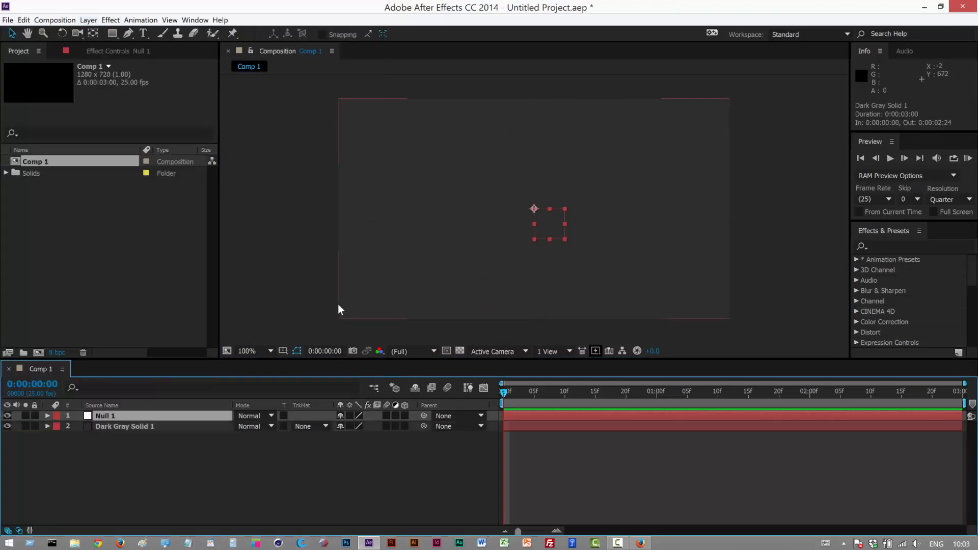
mouse_move(133, 428)
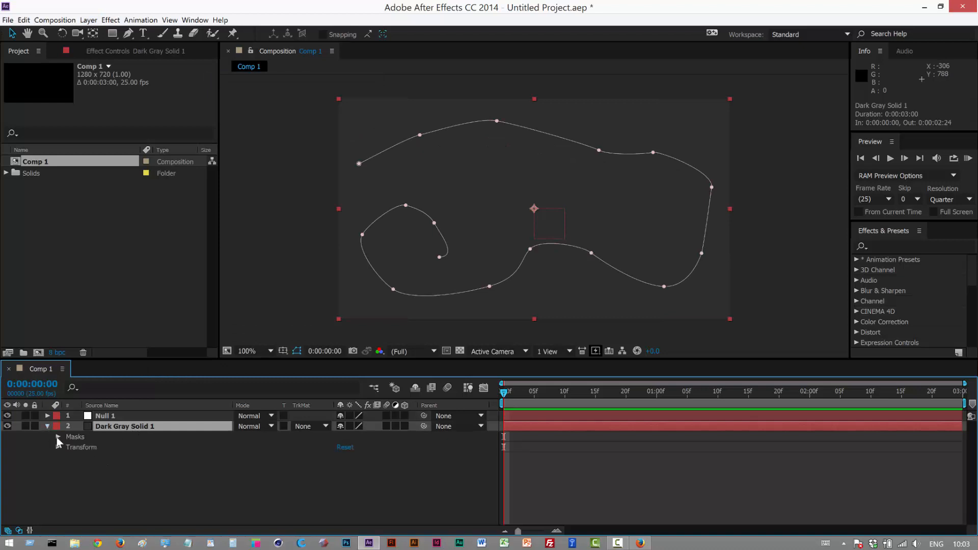
left_click(57, 436)
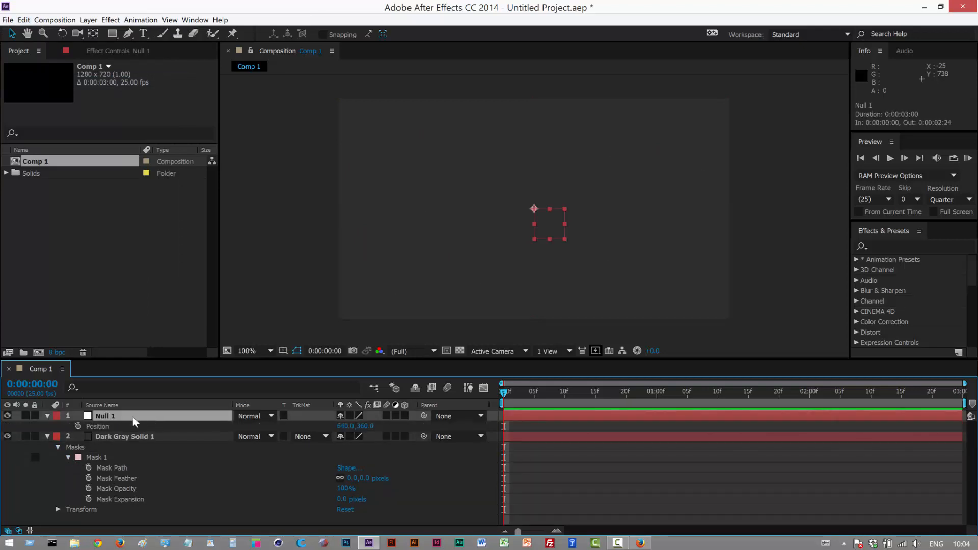
double_click(105, 416)
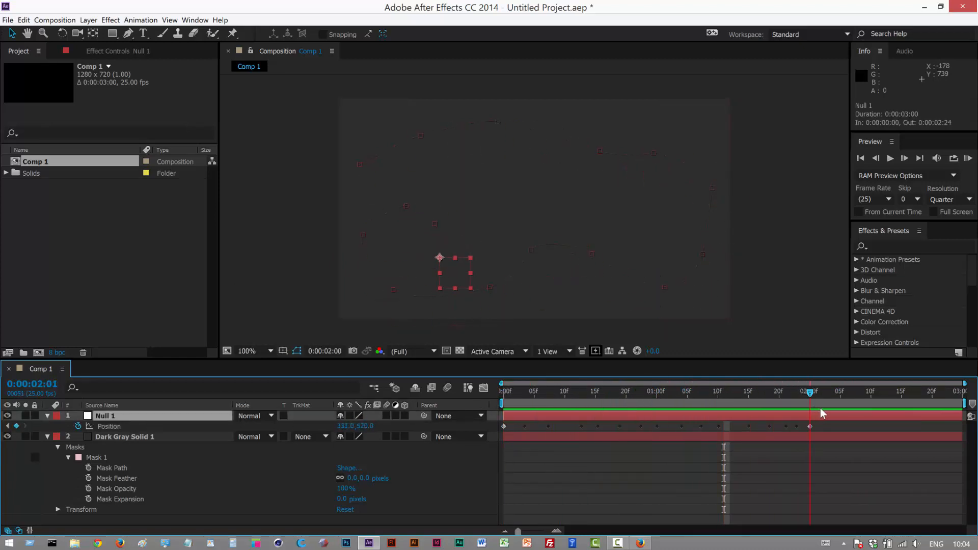
left_click(625, 392)
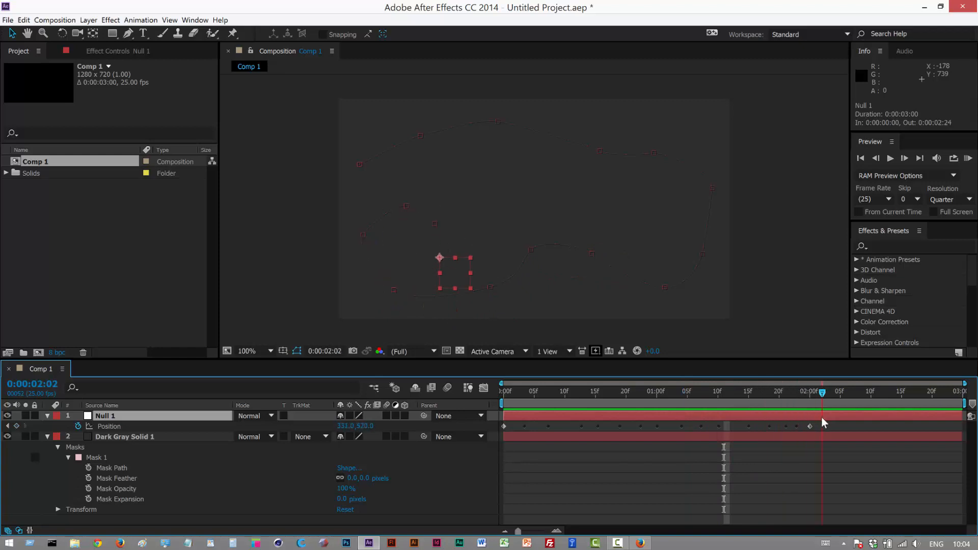
left_click(552, 392)
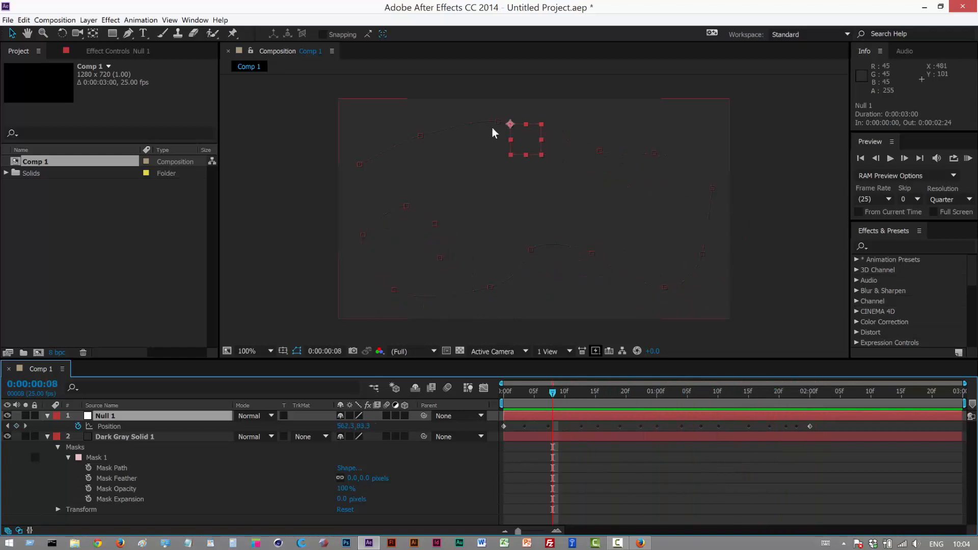
mouse_move(578, 145)
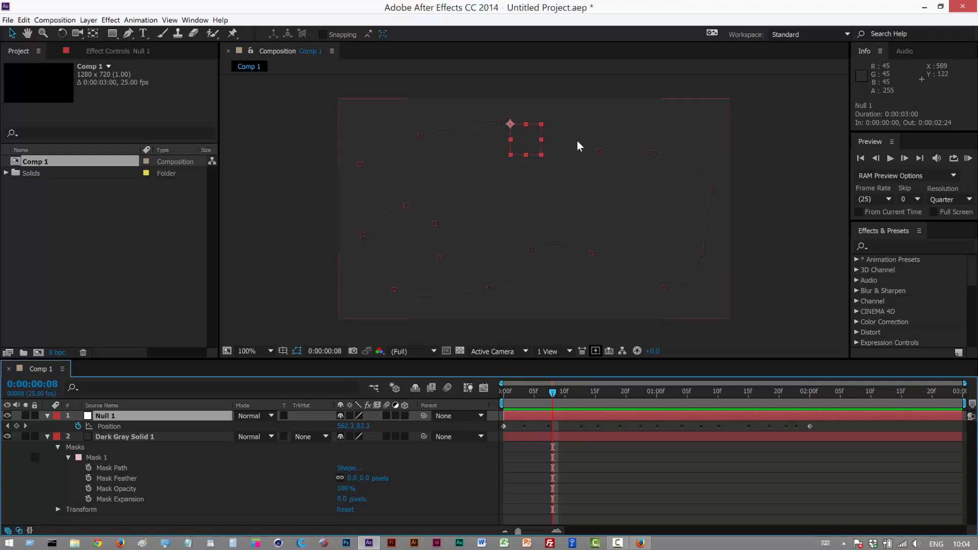
mouse_move(734, 202)
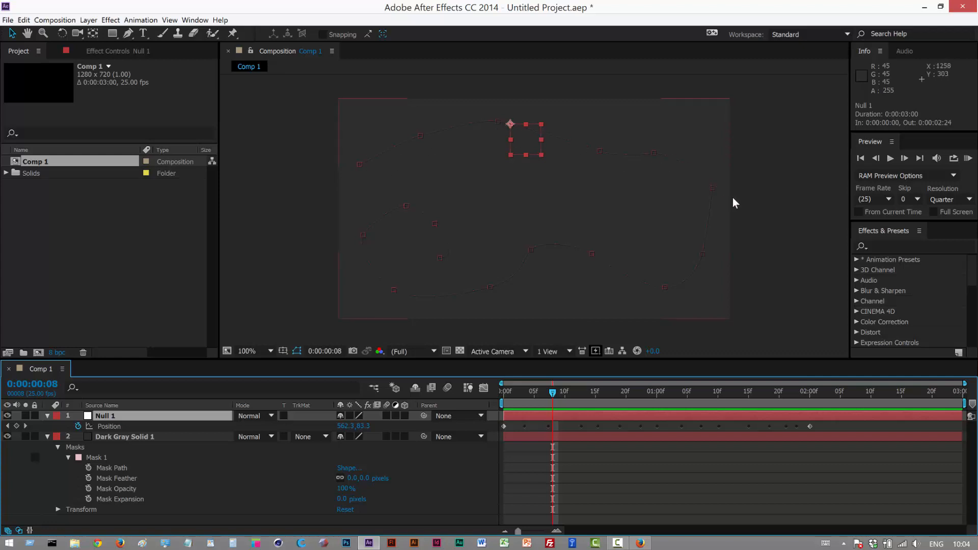
left_click(88, 20)
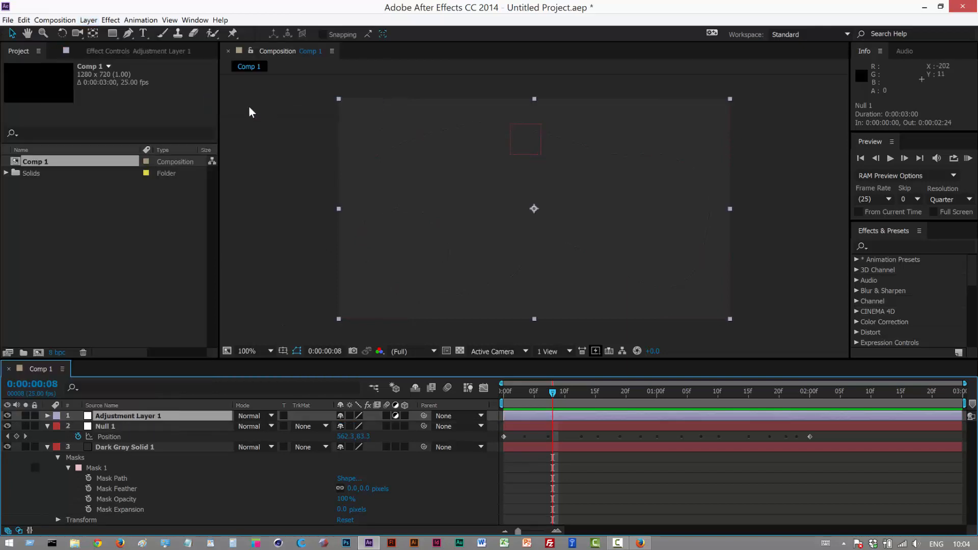
- Apply CC Particle Systems II from Effect > Simulation to Adjustment Layer 1
left_click(110, 19)
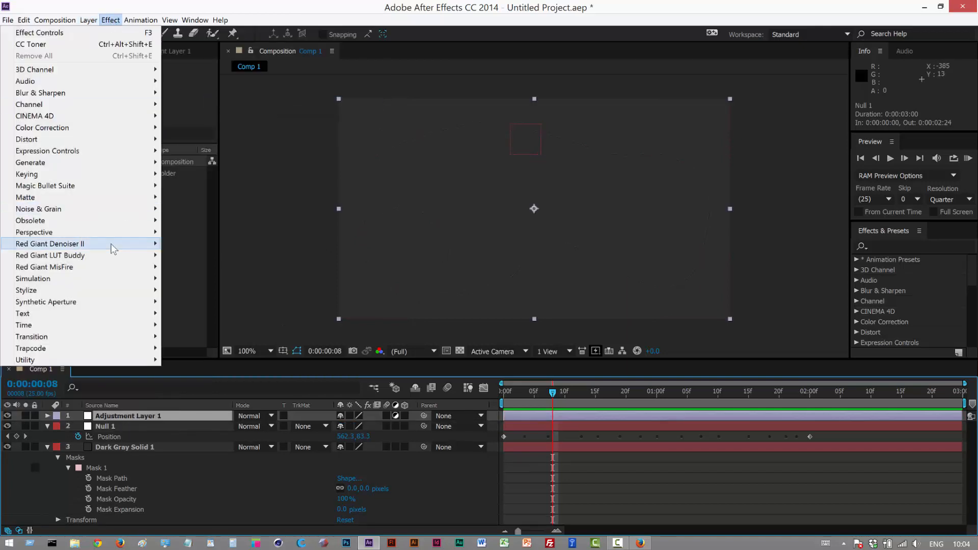
mouse_move(33, 278)
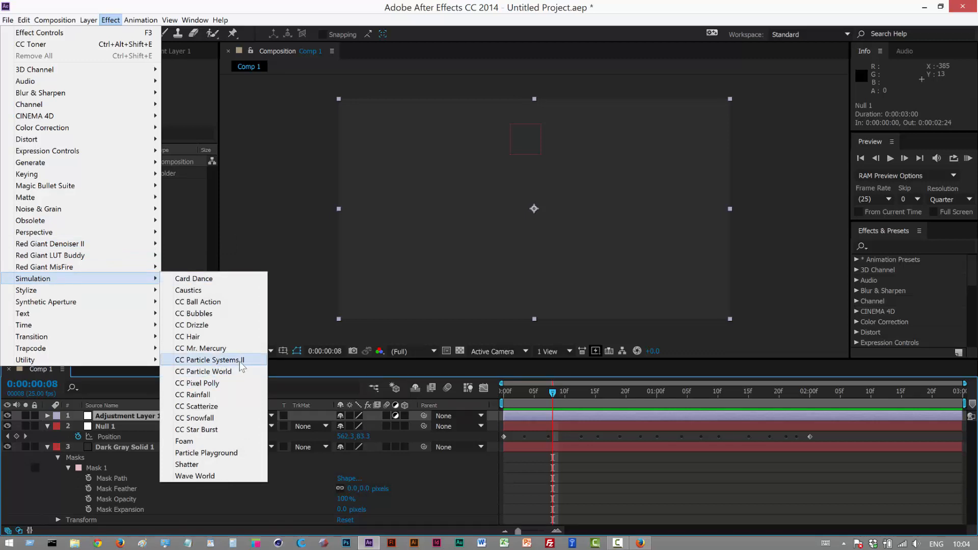
left_click(210, 359)
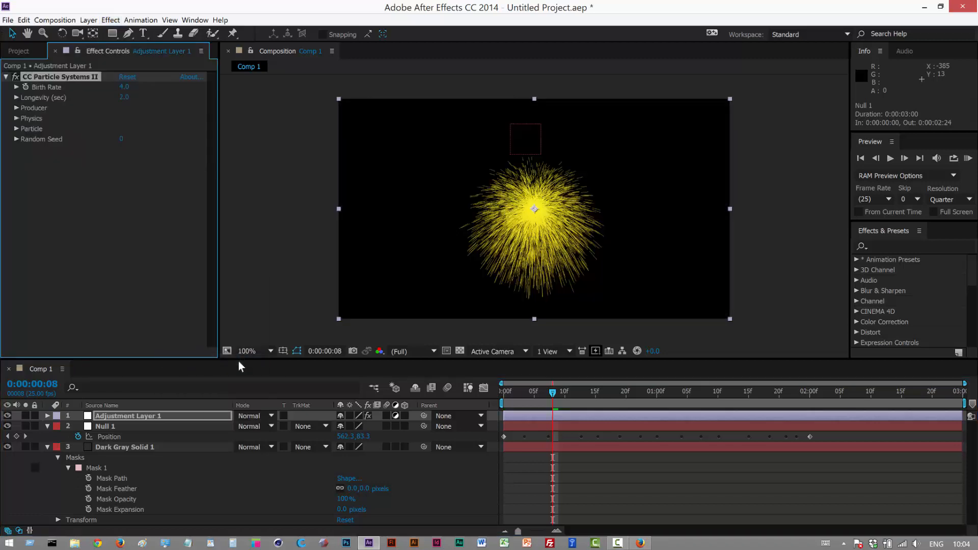
mouse_move(288, 379)
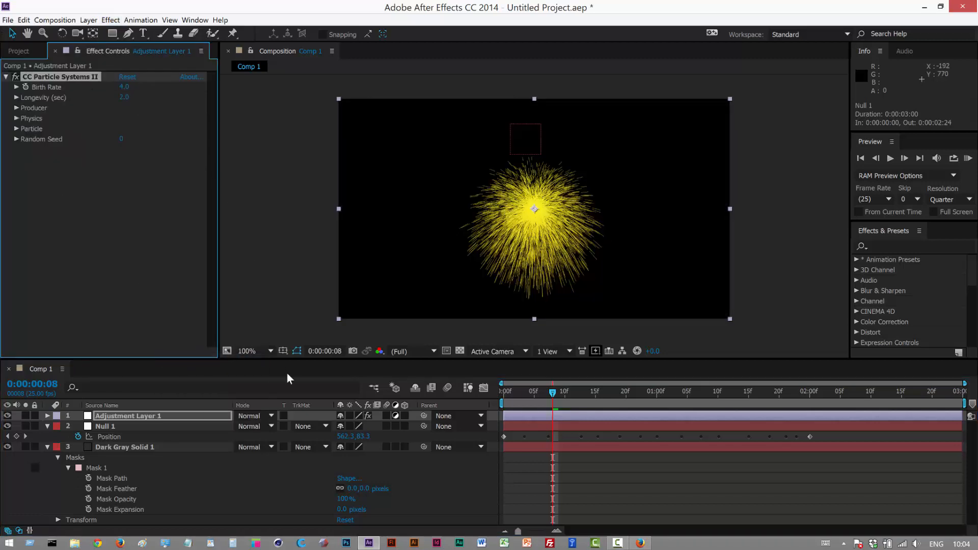
left_click(105, 425)
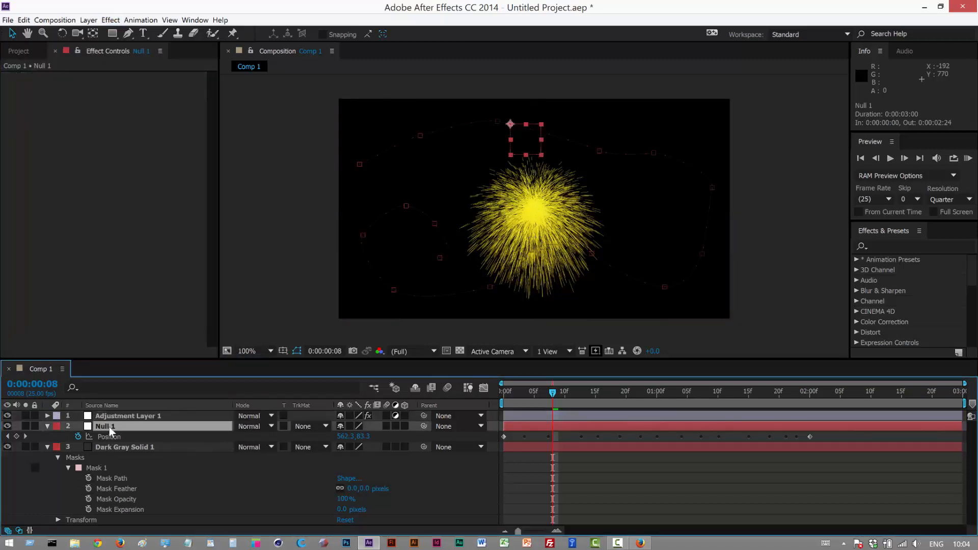
left_click(128, 416)
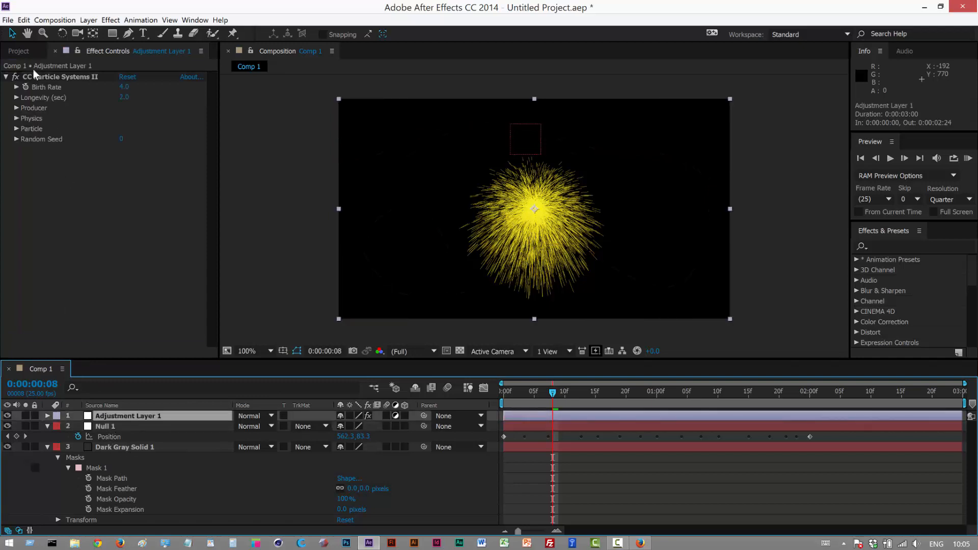
- Tie Producer Position to Null 1's Position with an expression and set Longevity to 2.3
left_click(17, 107)
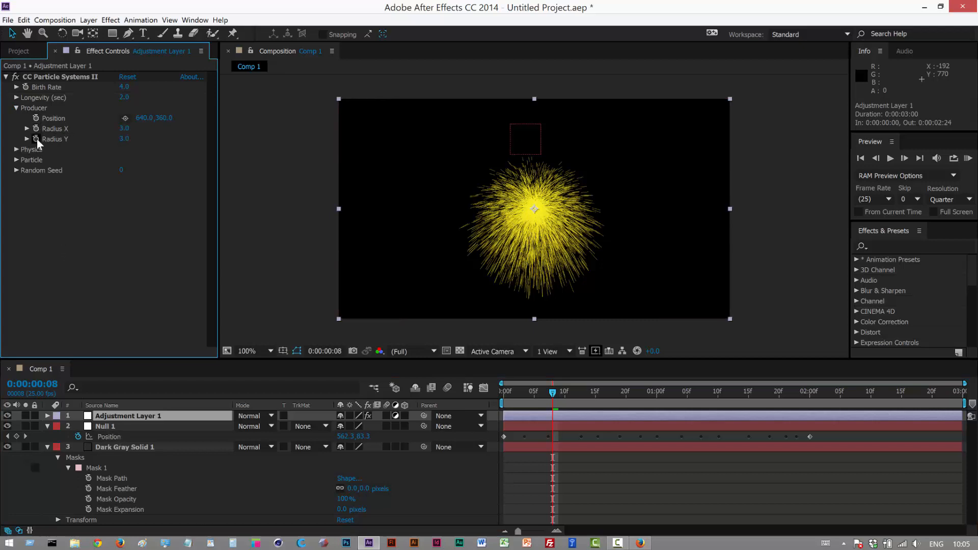
left_click(53, 118)
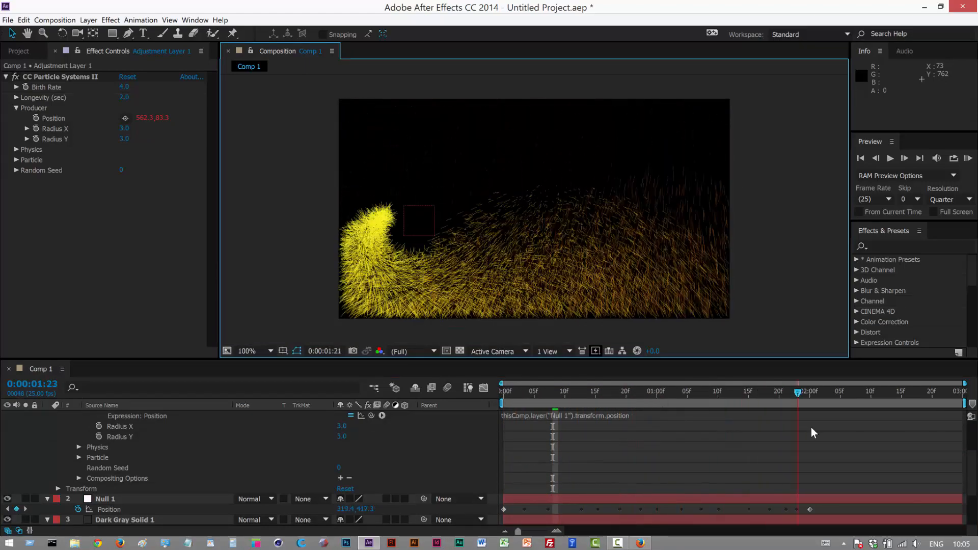
left_click(717, 391)
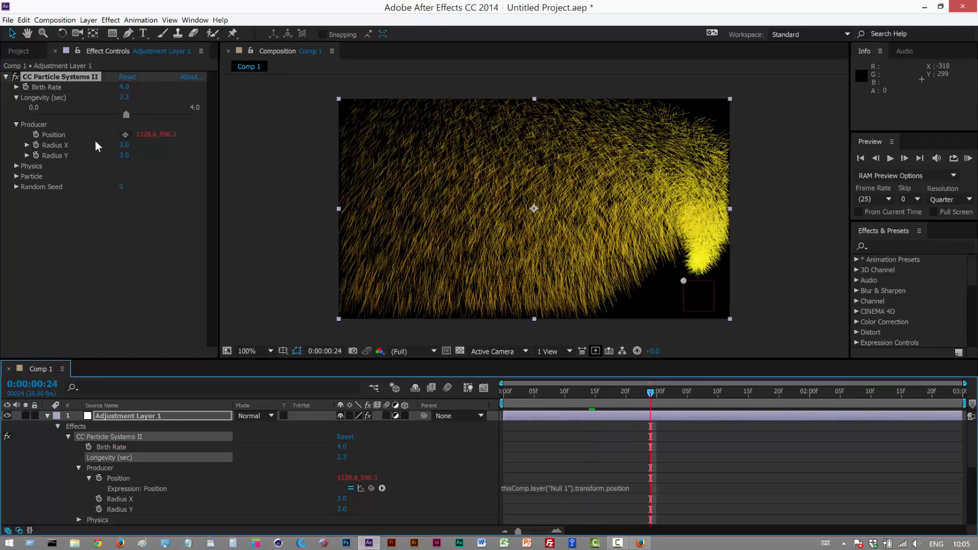
- Shrink the Producer Radius X and Radius Y to 0 for a thin trail
double_click(125, 145)
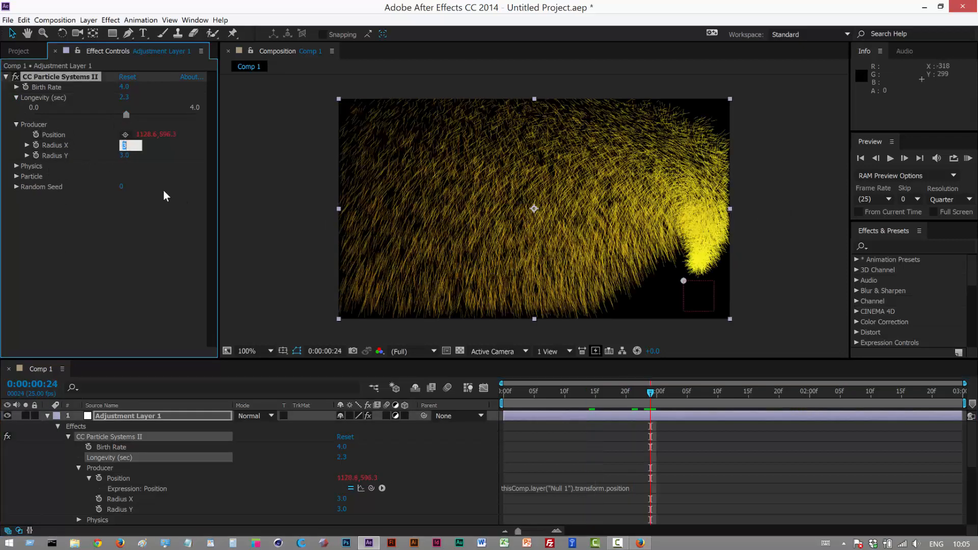
type("1.0")
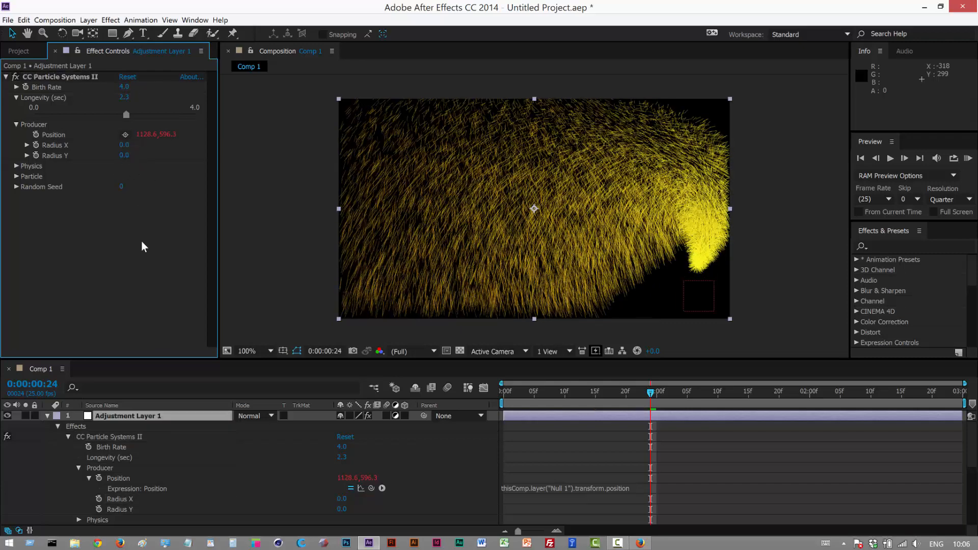
left_click(15, 166)
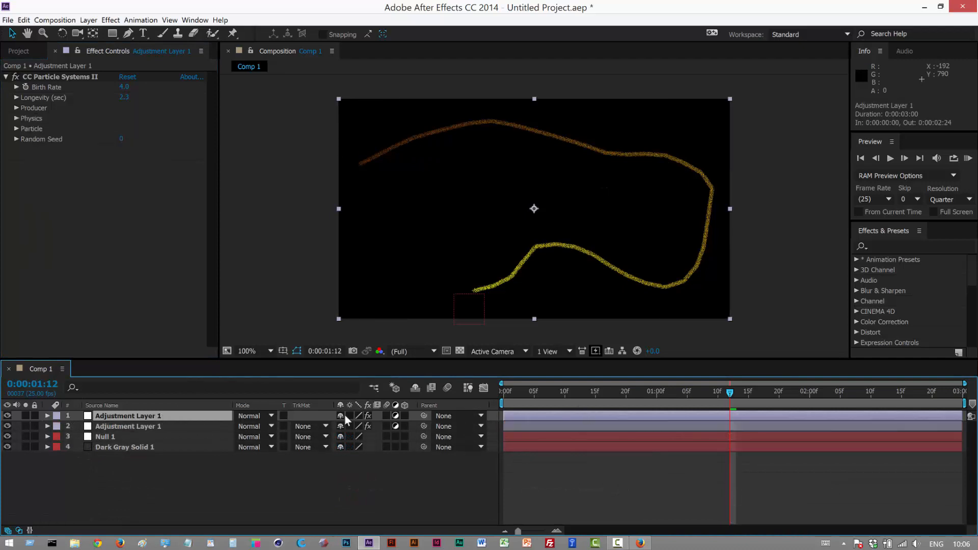
- Delete the duplicate adjustment layer and set particle velocity to 0 with slight Gravity
left_click(252, 416)
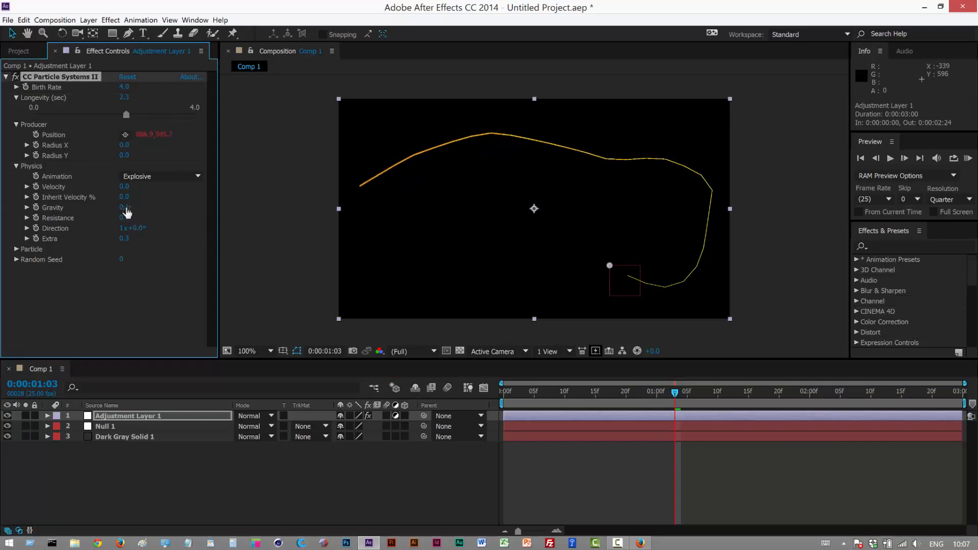
left_click(595, 391)
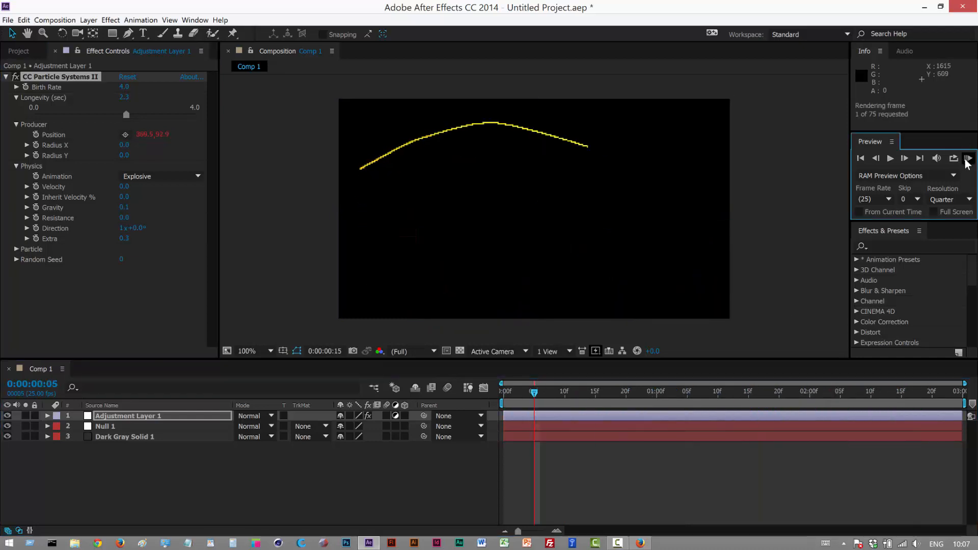
- Set the Preview panel resolution to Full and run the RAM preview
left_click(948, 199)
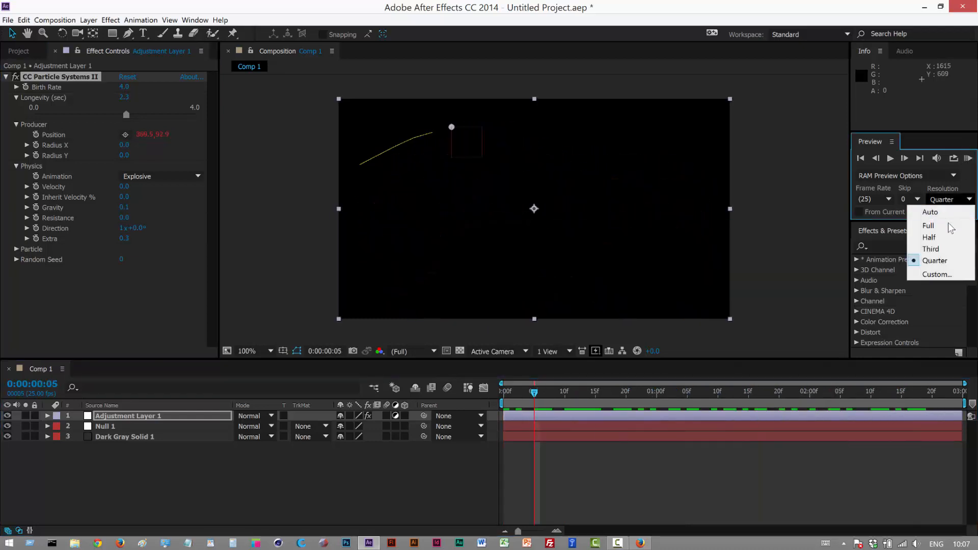
left_click(928, 226)
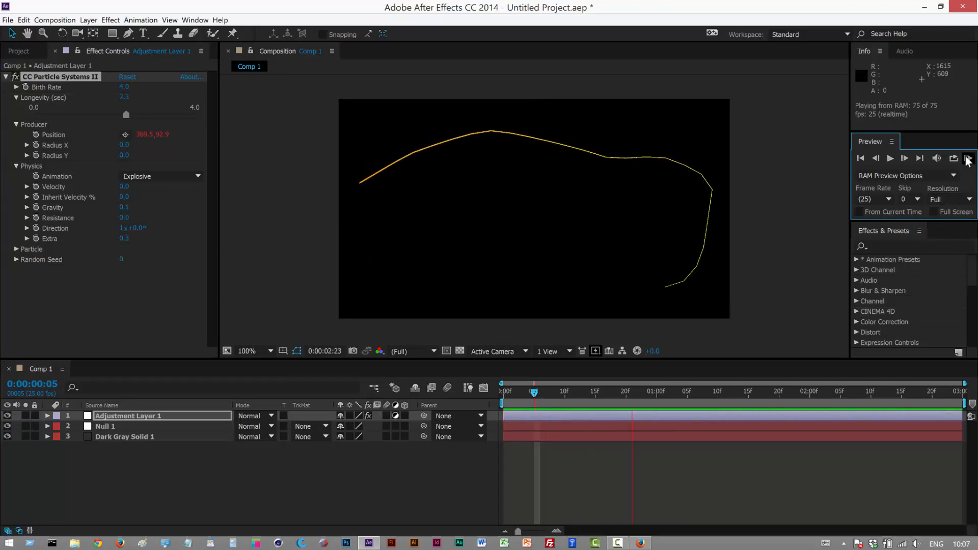